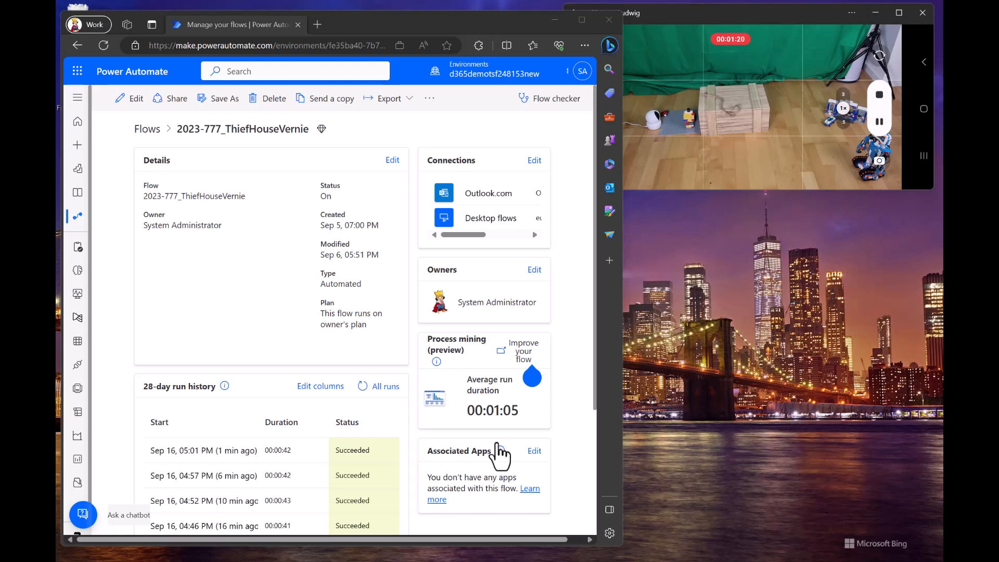
mouse_move(362, 386)
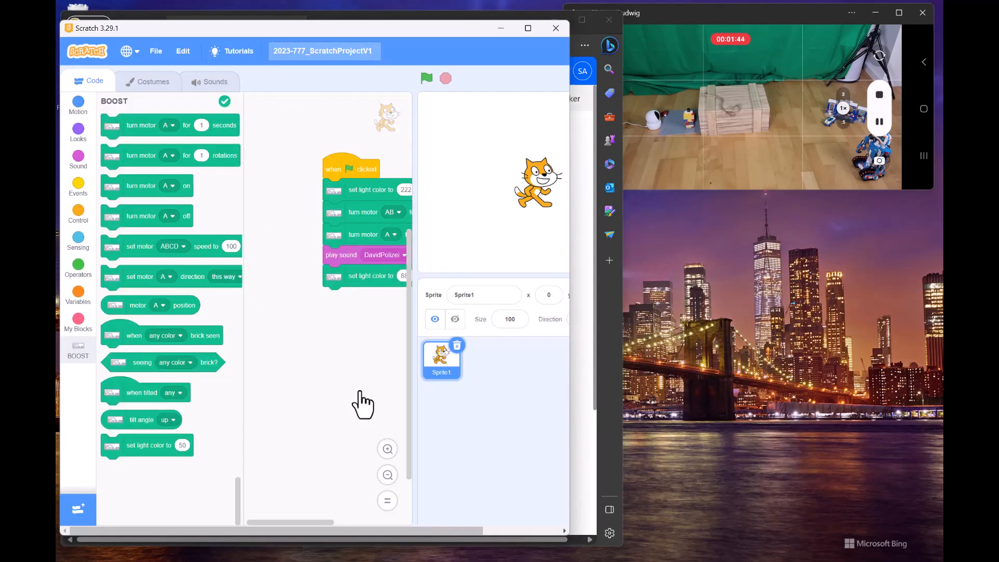
Step: Run the 'when flag clicked' BOOST script via the green flag so the robot drives forward
click(425, 78)
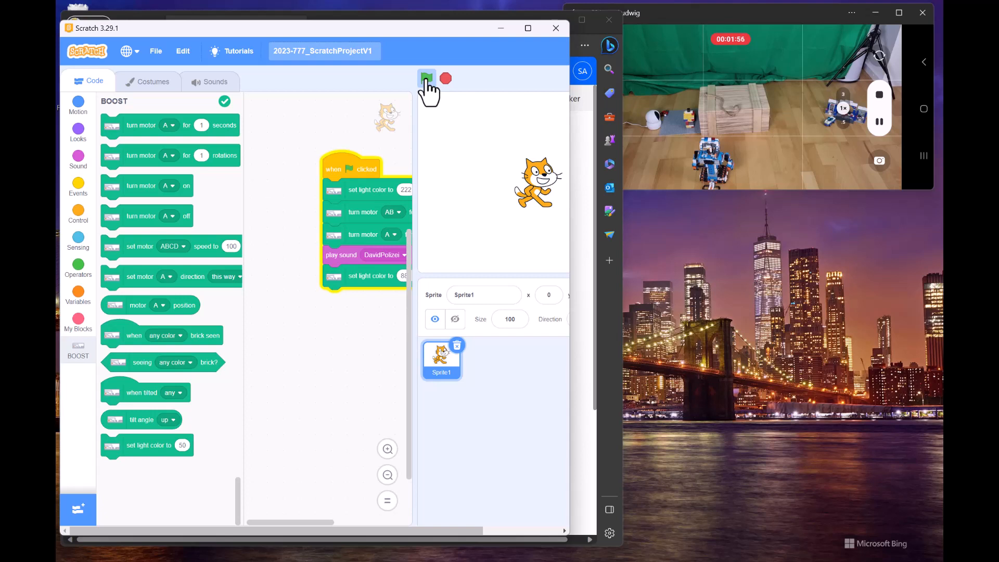
click(427, 78)
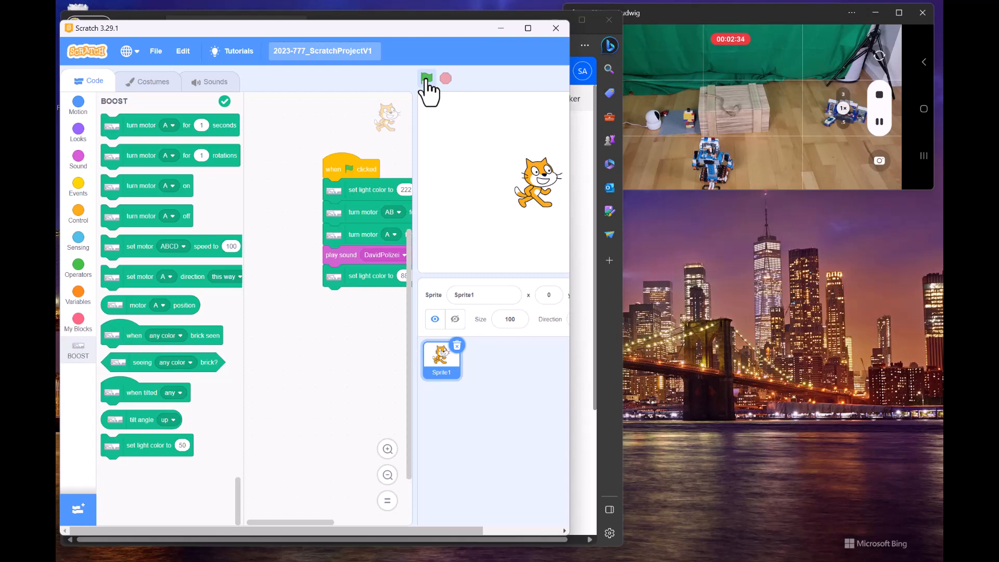
click(427, 78)
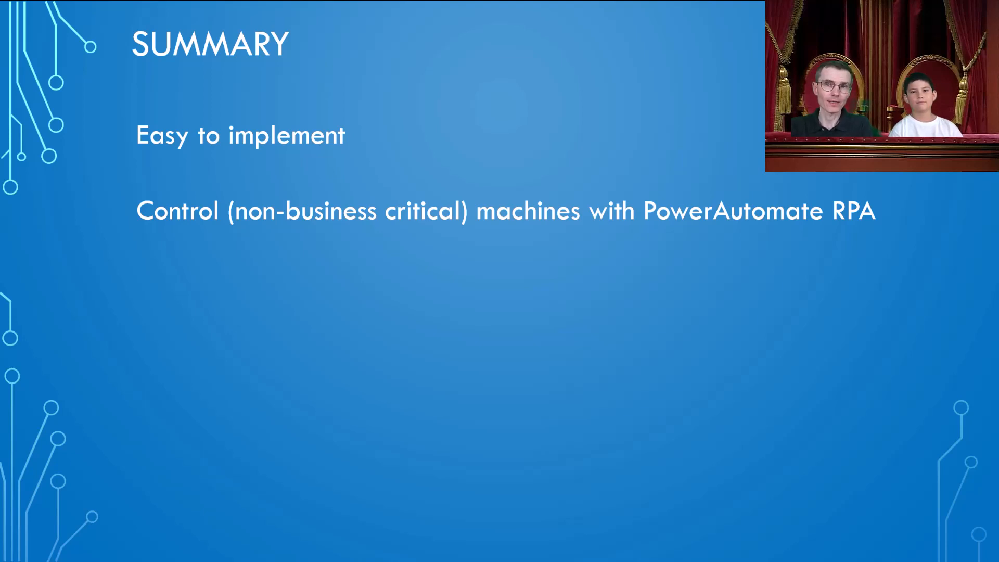
Step: Reveal the third bullet, '... more to come' with a winking smiley, on the Summary slide
key(Right)
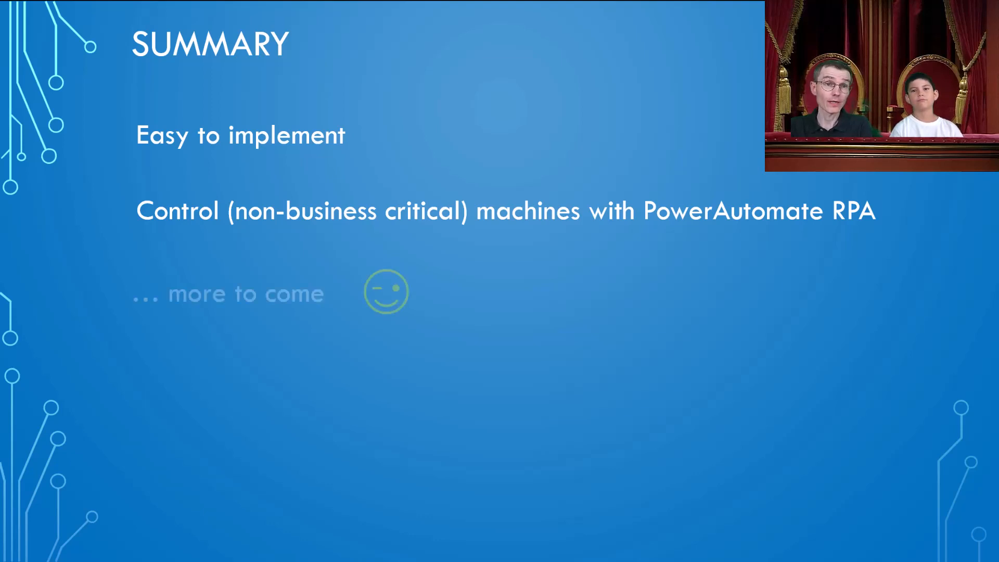